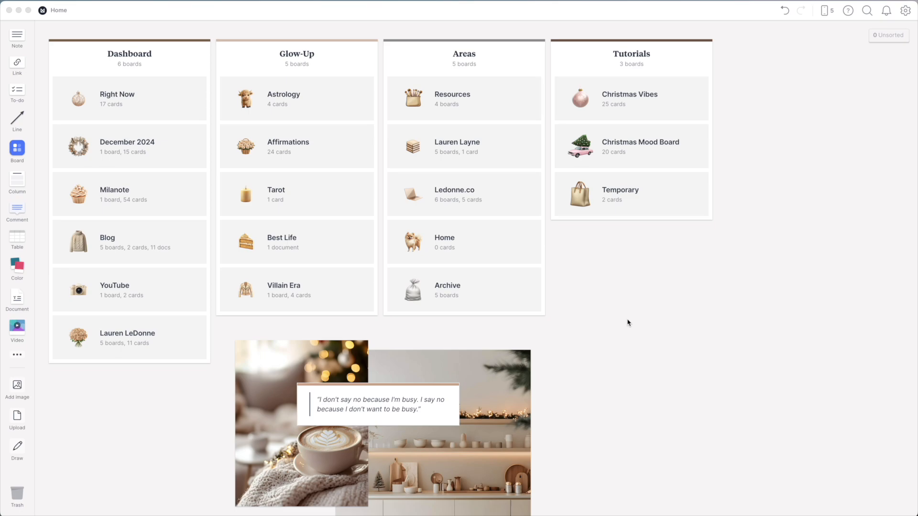
mouse_move(416, 253)
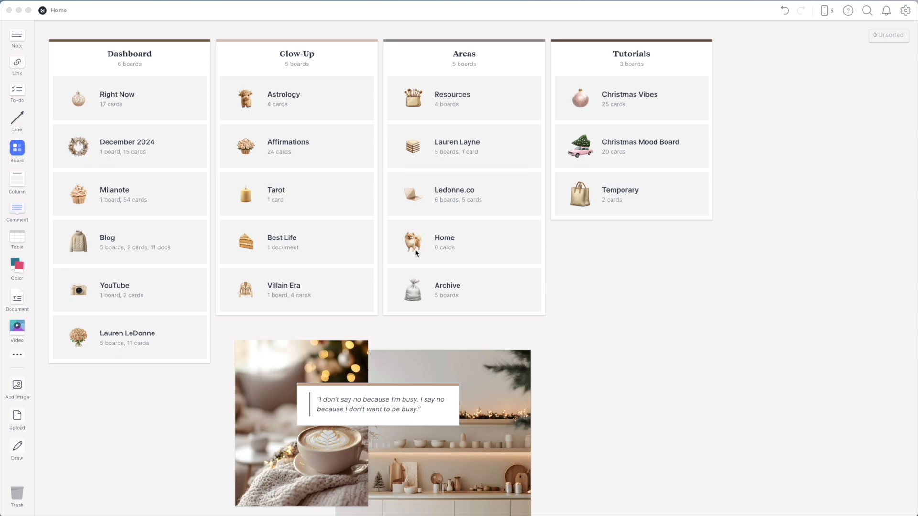
mouse_move(31, 117)
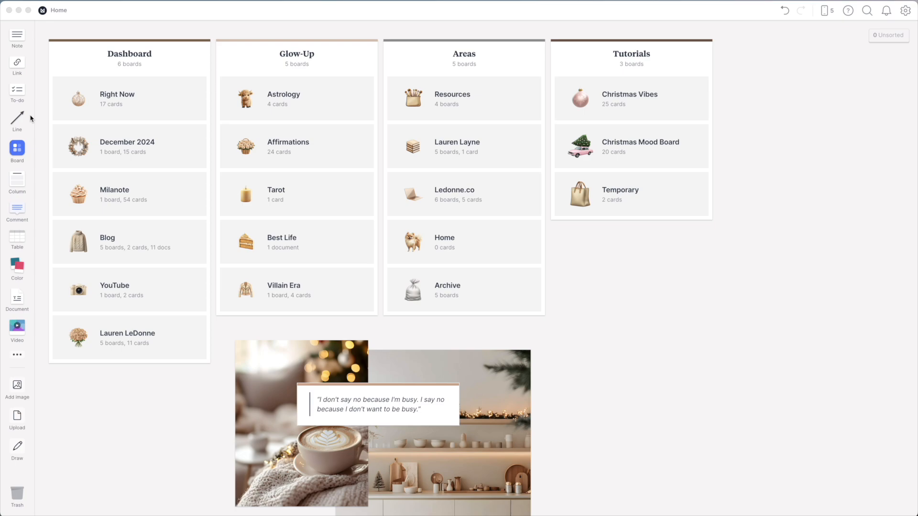
mouse_move(25, 159)
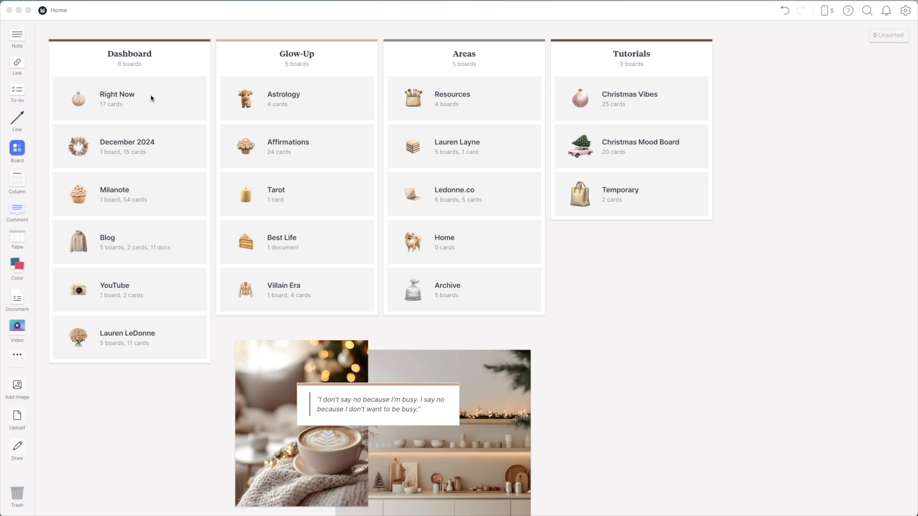
Step: Select the Milanote and Blog board cards, then open the December 2024 board
click(78, 146)
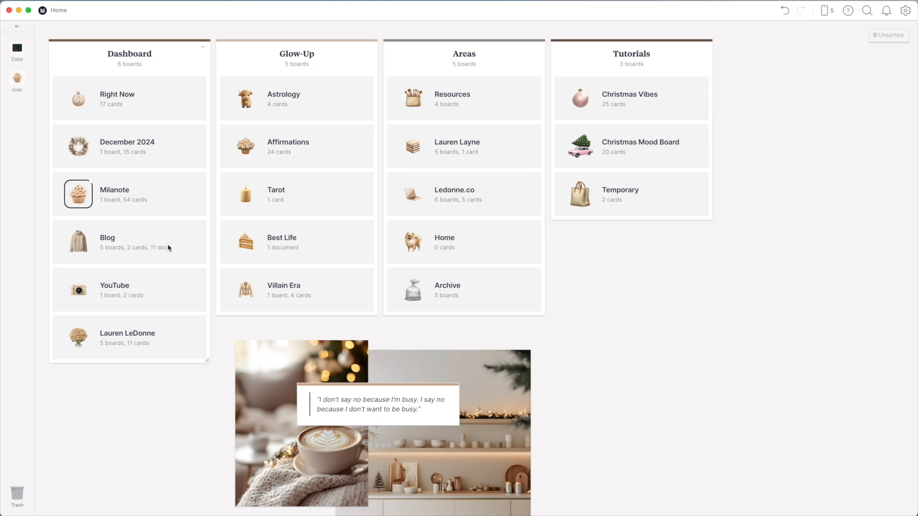
click(78, 242)
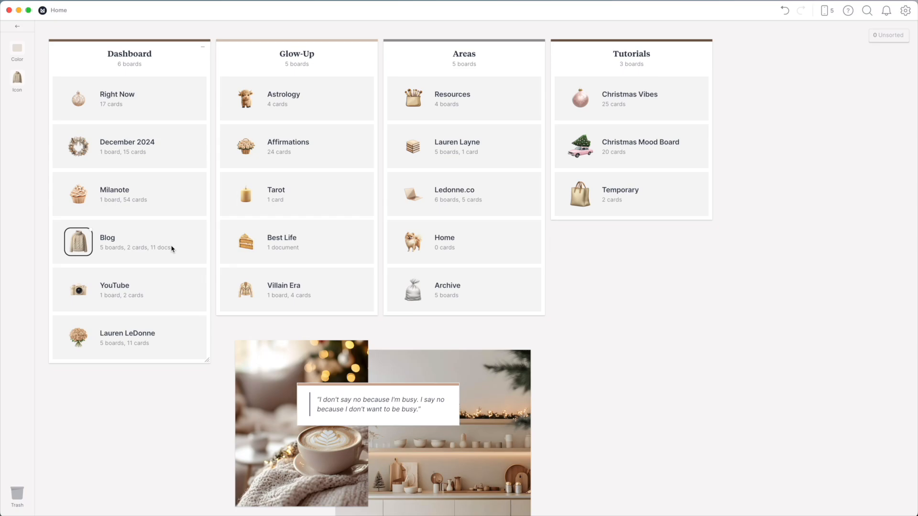
double_click(127, 141)
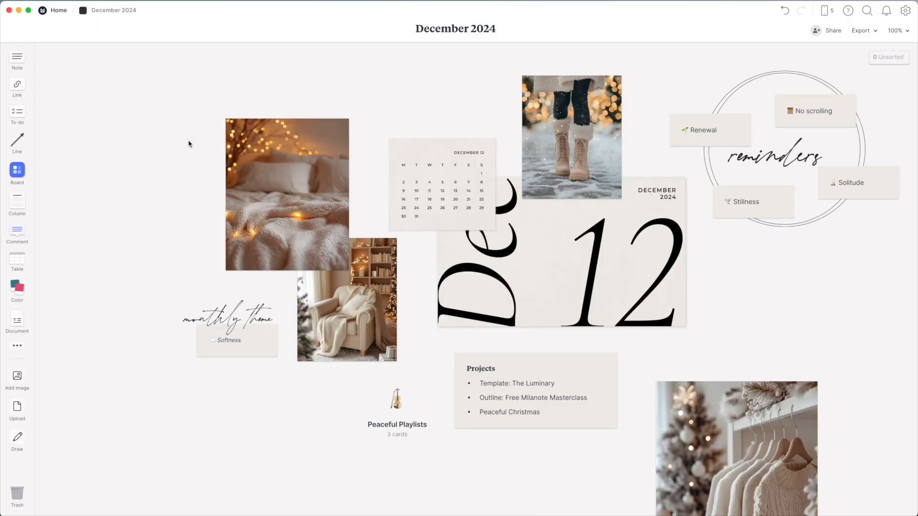
click(900, 30)
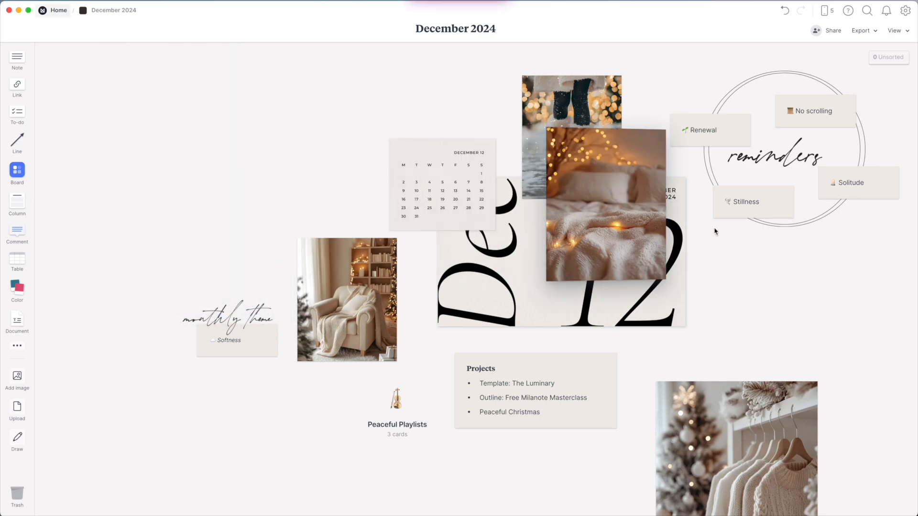
Step: Drag the bedroom photo to the upper left, discard an empty note, and return Home
drag(594, 211, 253, 151)
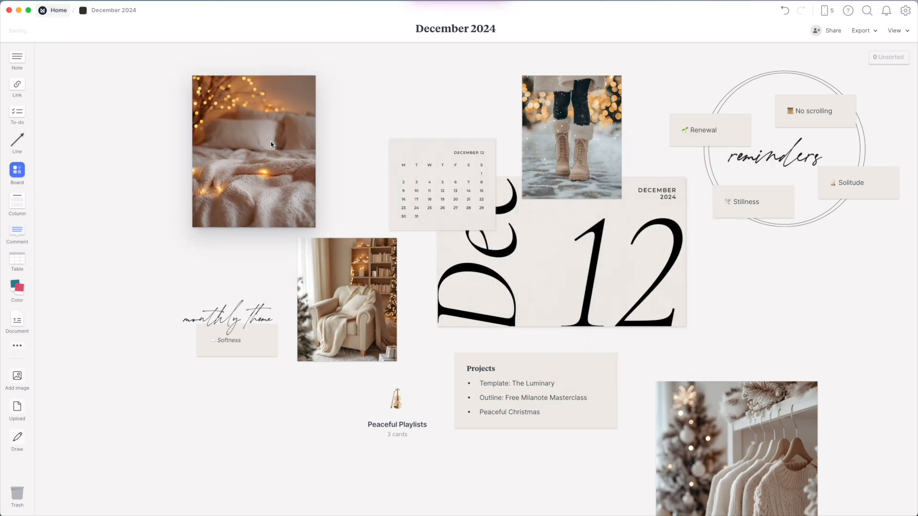
click(17, 379)
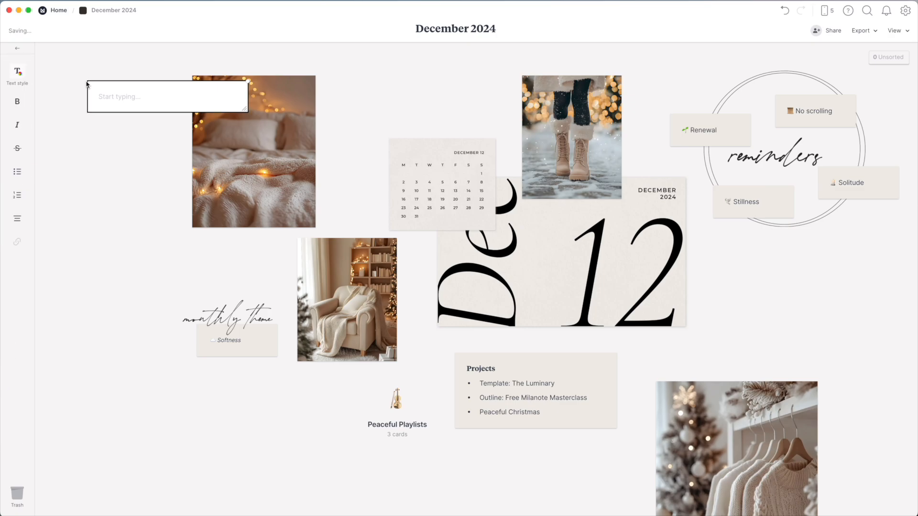
click(94, 59)
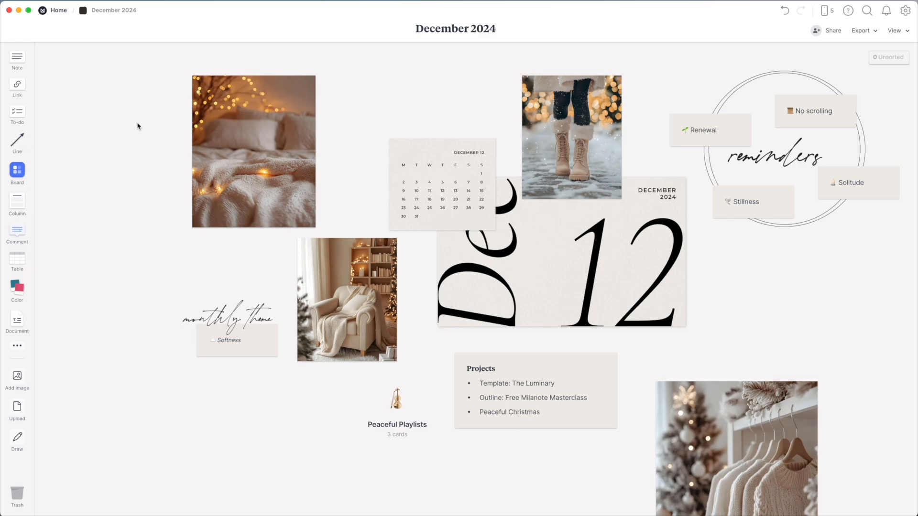
click(58, 10)
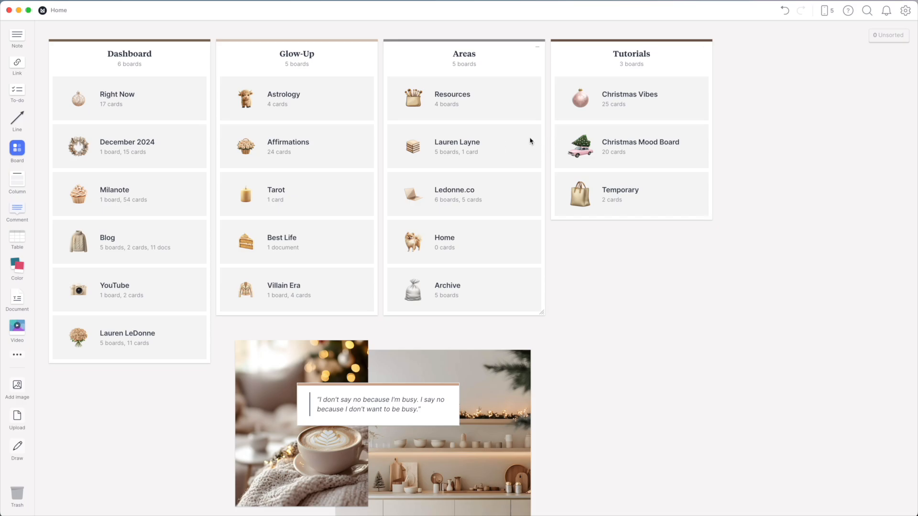
mouse_move(496, 153)
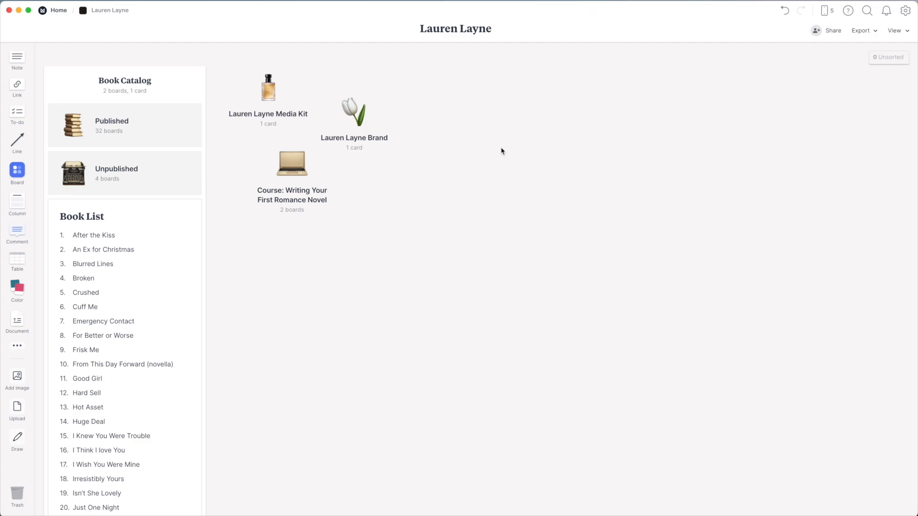
mouse_move(259, 98)
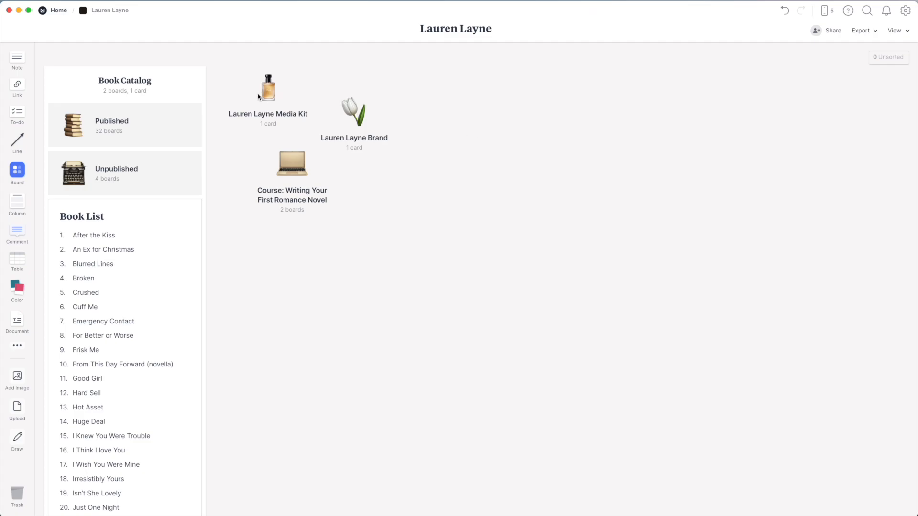
mouse_move(331, 216)
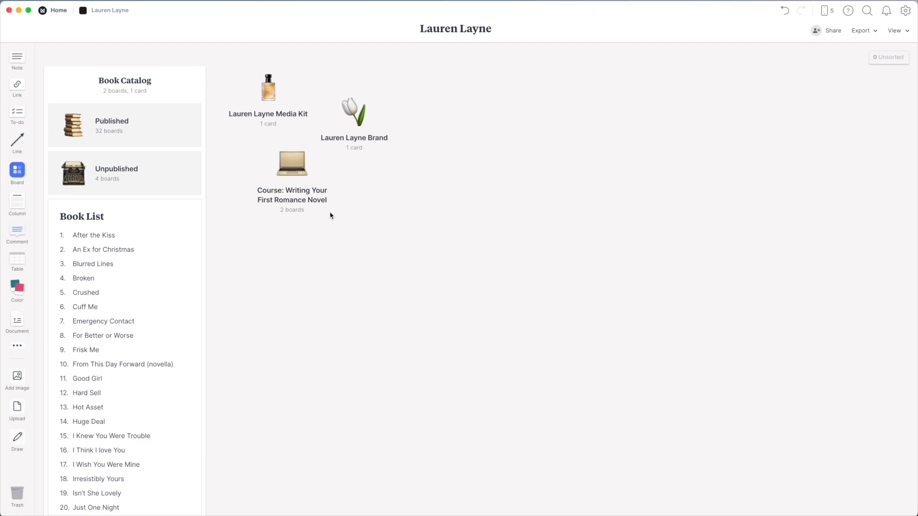
mouse_move(266, 96)
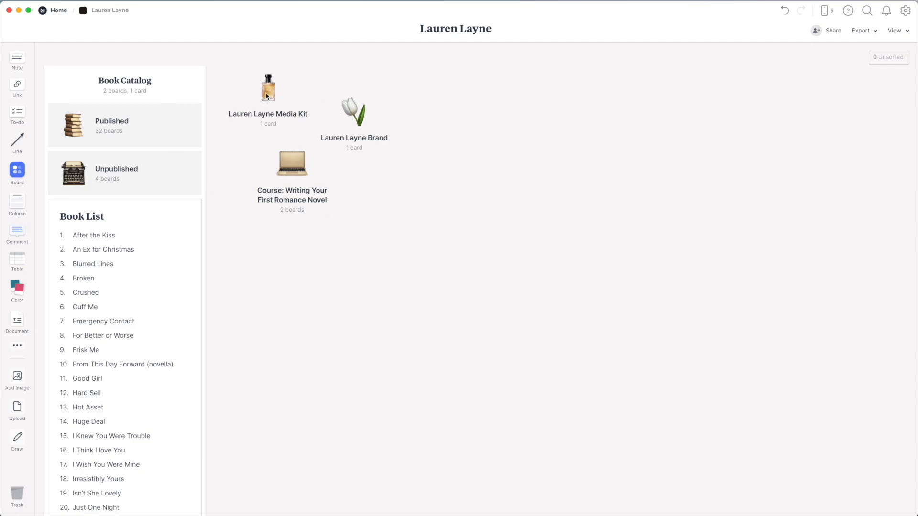
mouse_move(263, 182)
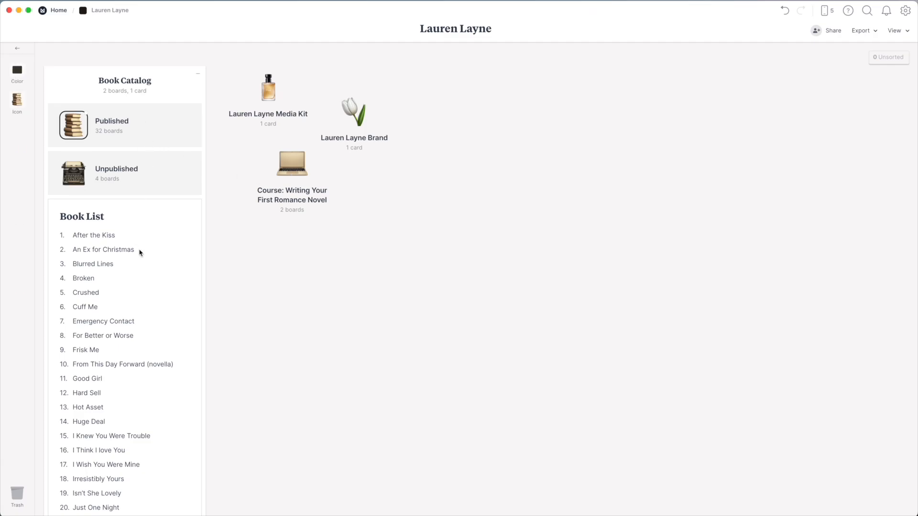
Step: Scroll down the Lauren Layne board to view the Book Catalog and Book List
scroll(down, 3)
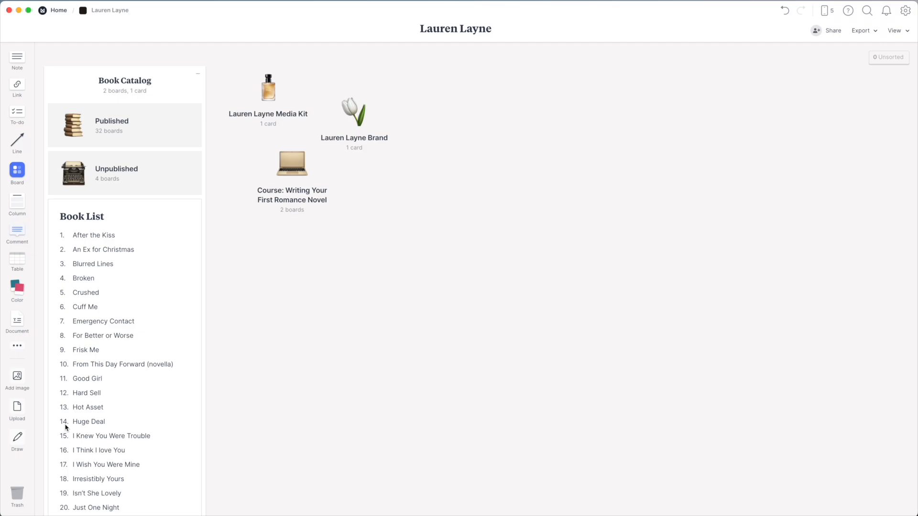
scroll(down, 3)
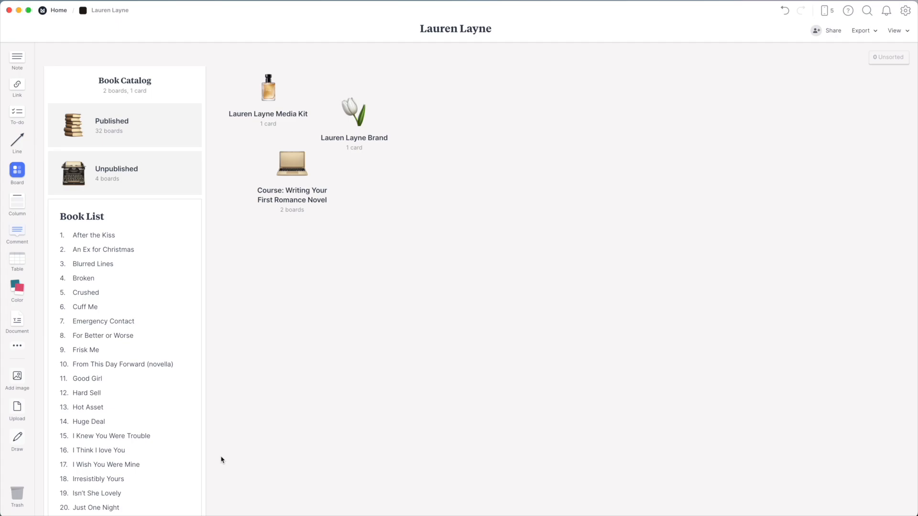
mouse_move(458, 16)
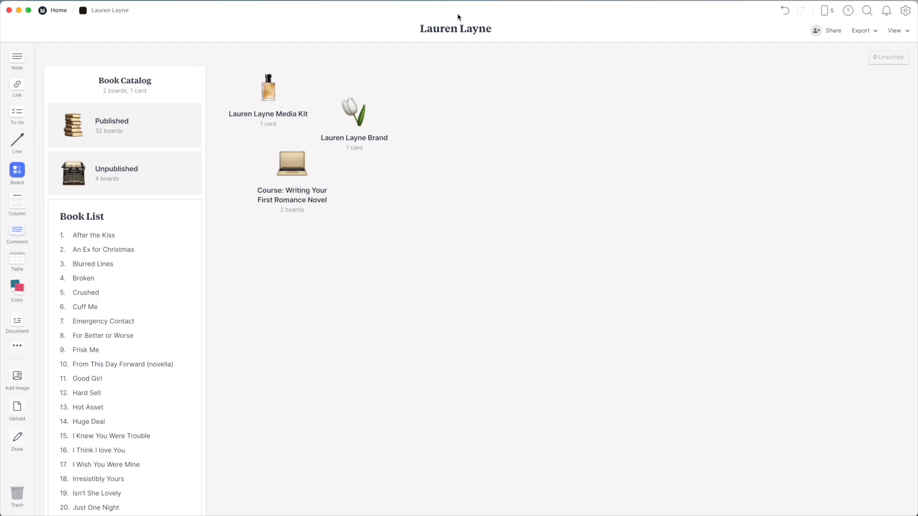
mouse_move(408, 134)
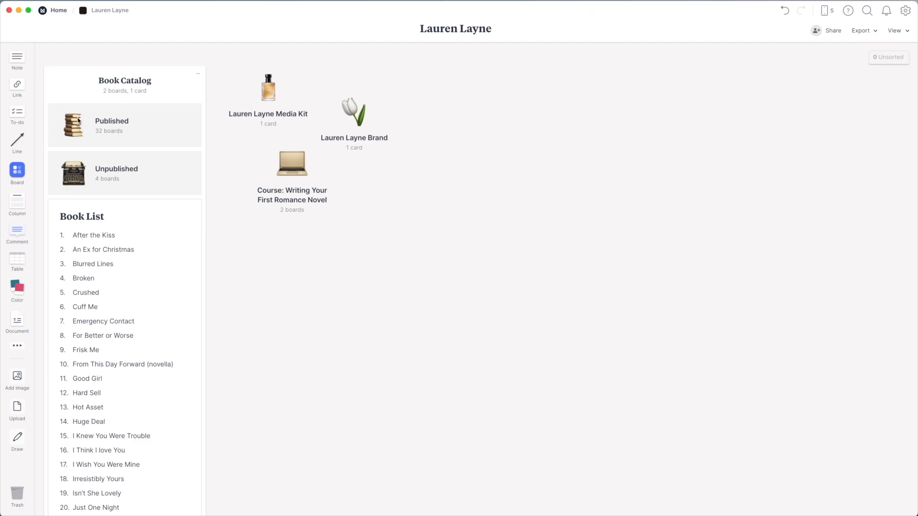
Step: Open the Published board inside the Book Catalog column
click(112, 124)
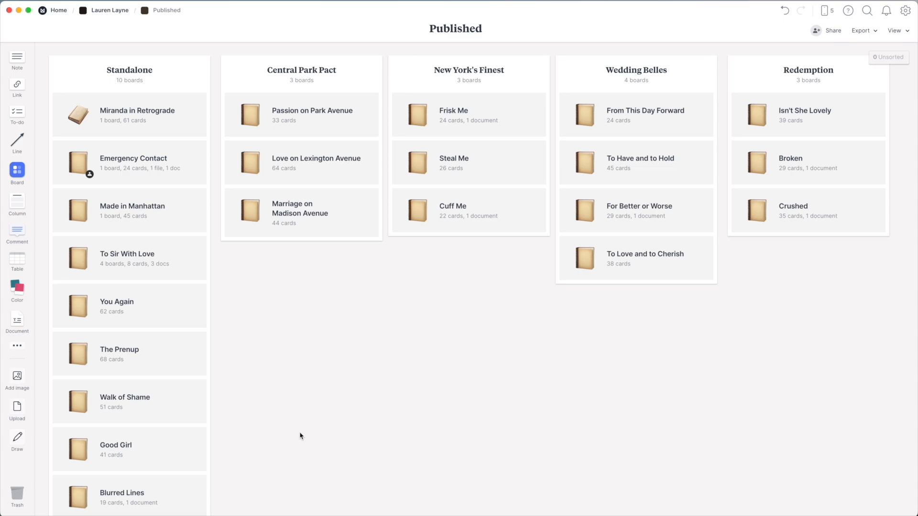
mouse_move(190, 265)
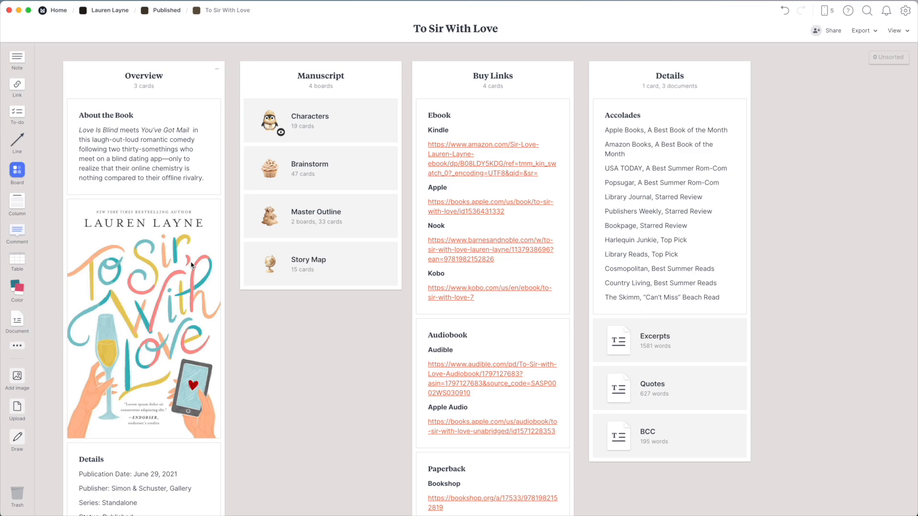
mouse_move(515, 300)
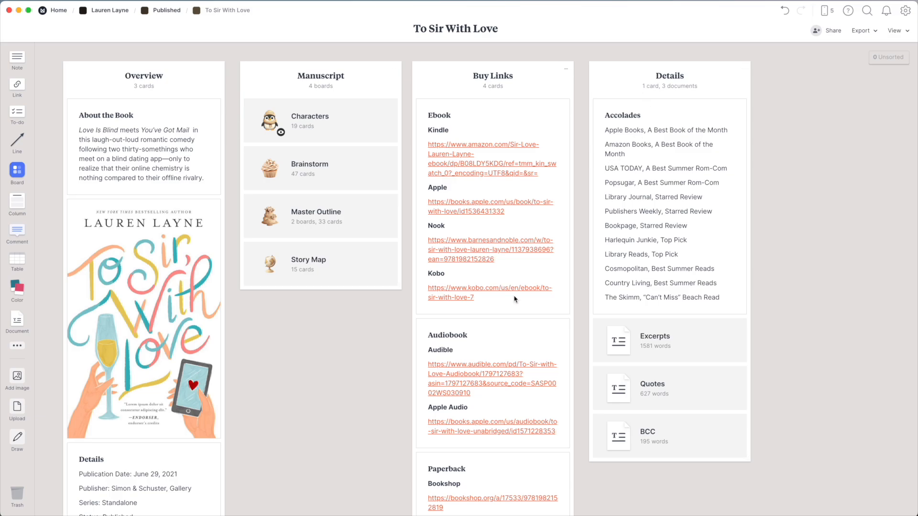
mouse_move(843, 189)
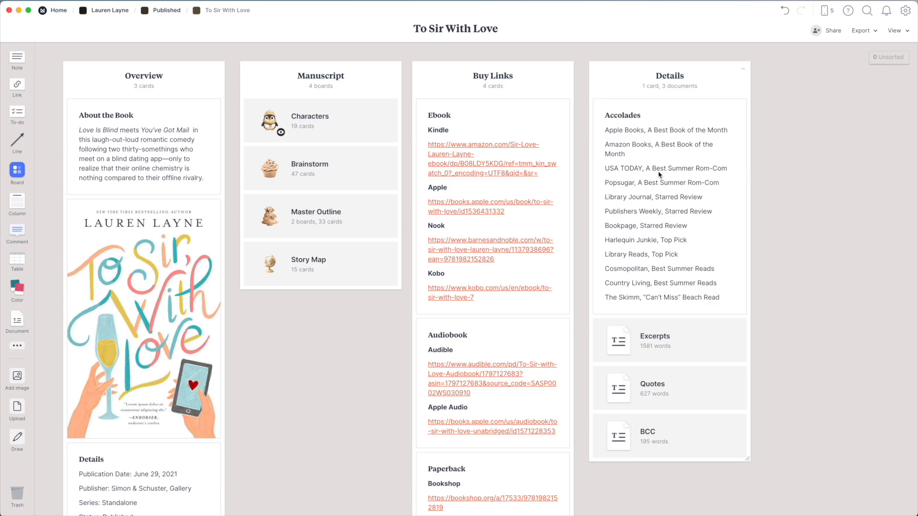
mouse_move(565, 69)
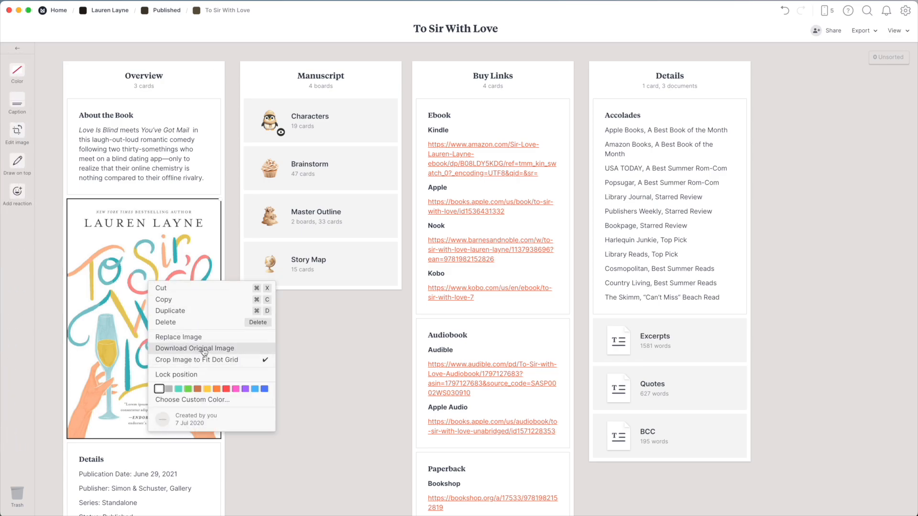
Step: Open the Brainstorm card in To Sir With Love's Manuscript column
click(356, 407)
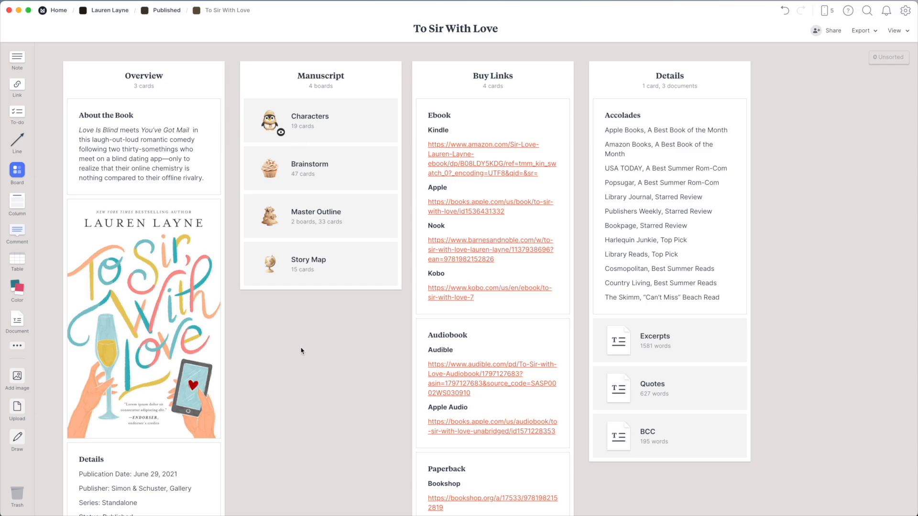
mouse_move(391, 284)
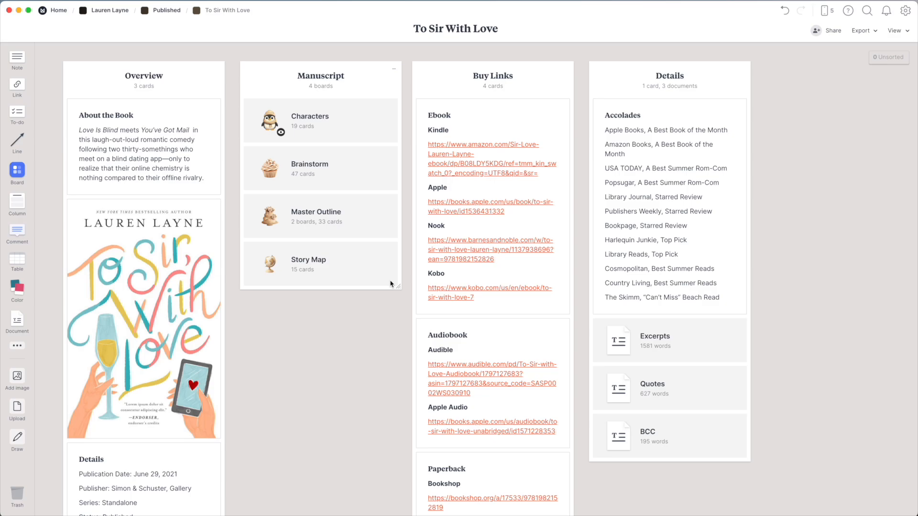
mouse_move(297, 122)
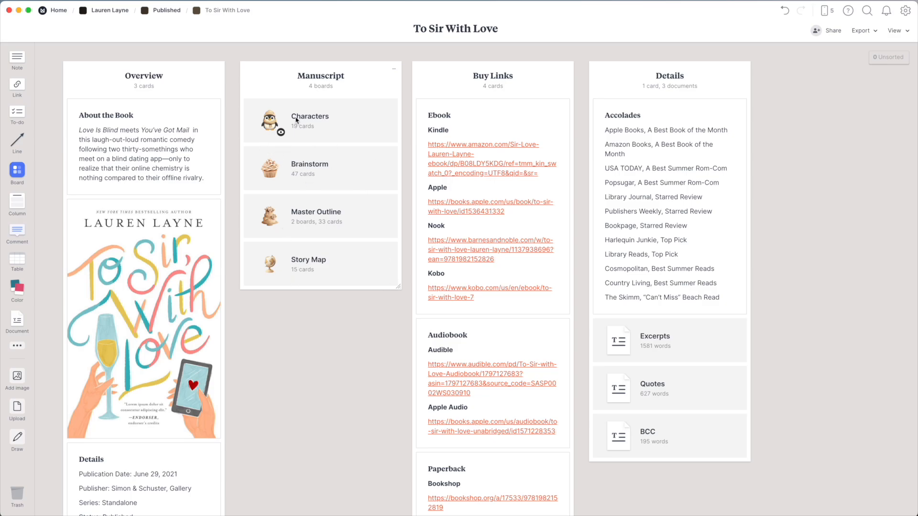
mouse_move(360, 170)
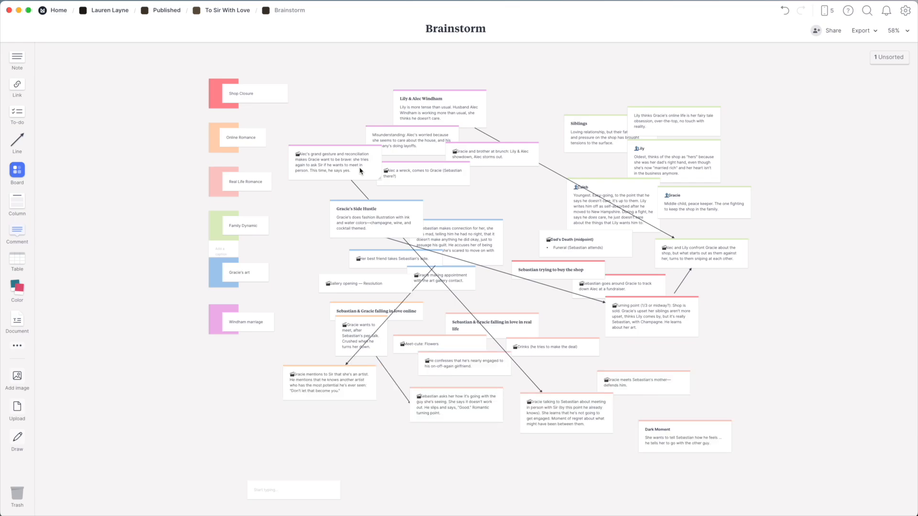
Step: Zoom the Brainstorm board to 75%, scroll its plot cards, then return to To Sir With Love
click(906, 30)
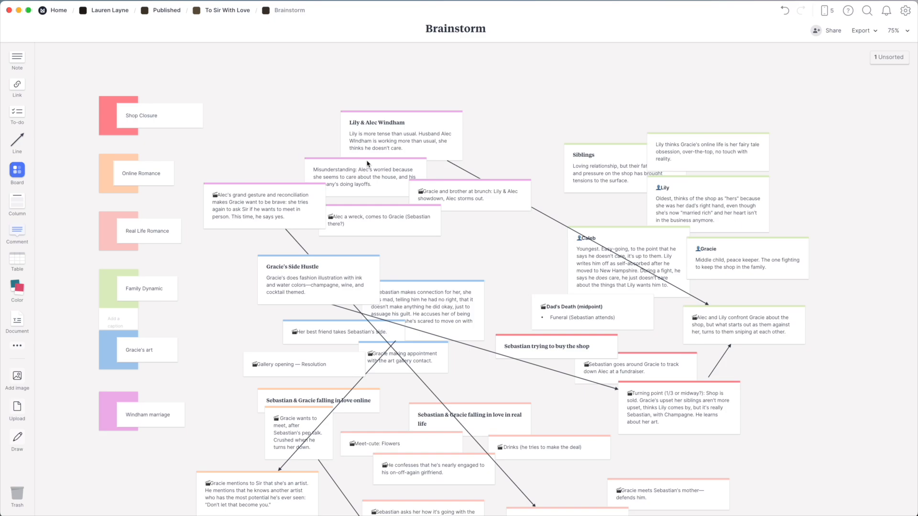
scroll(down, 3)
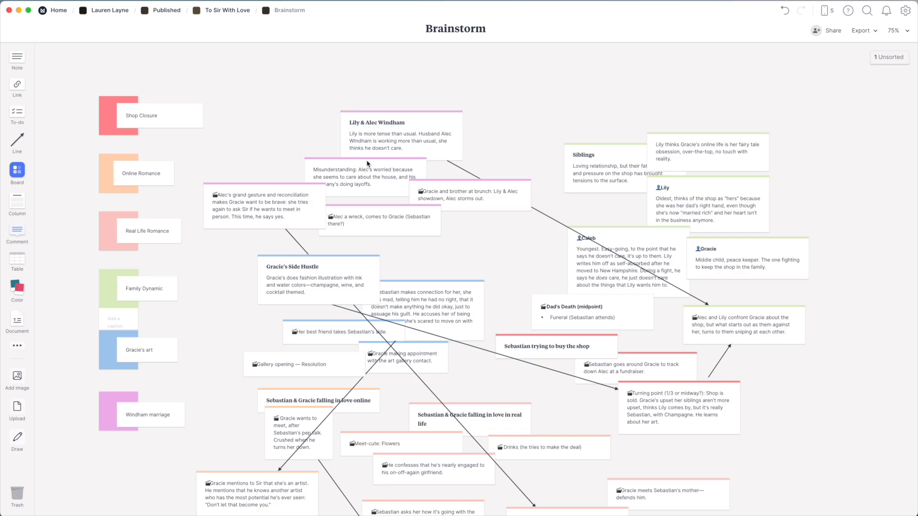
mouse_move(189, 21)
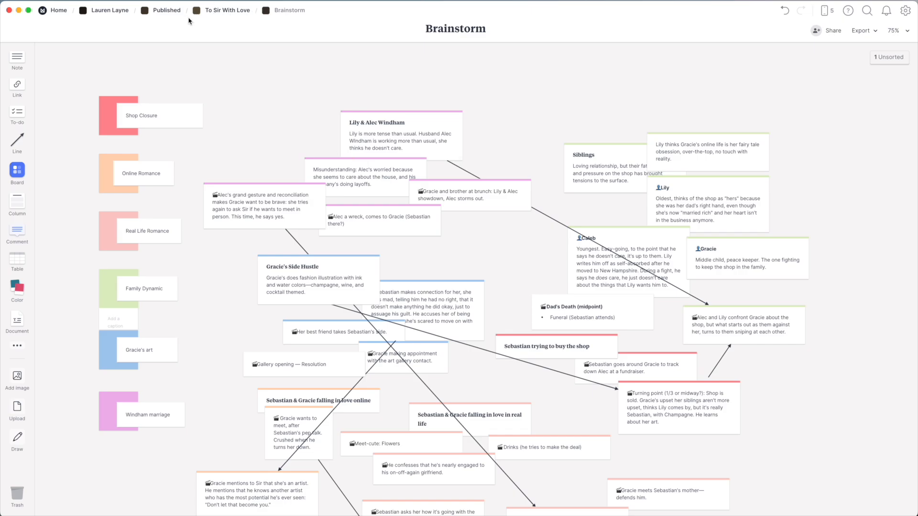
click(226, 11)
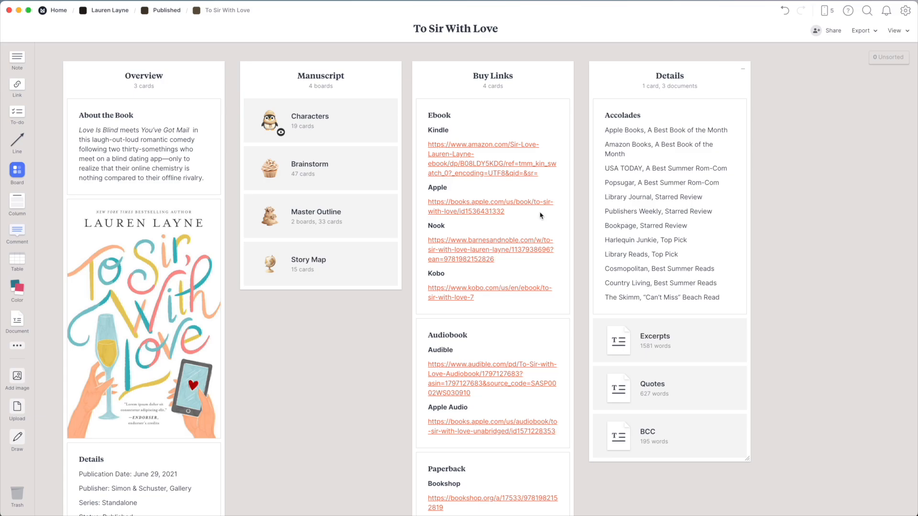
mouse_move(148, 297)
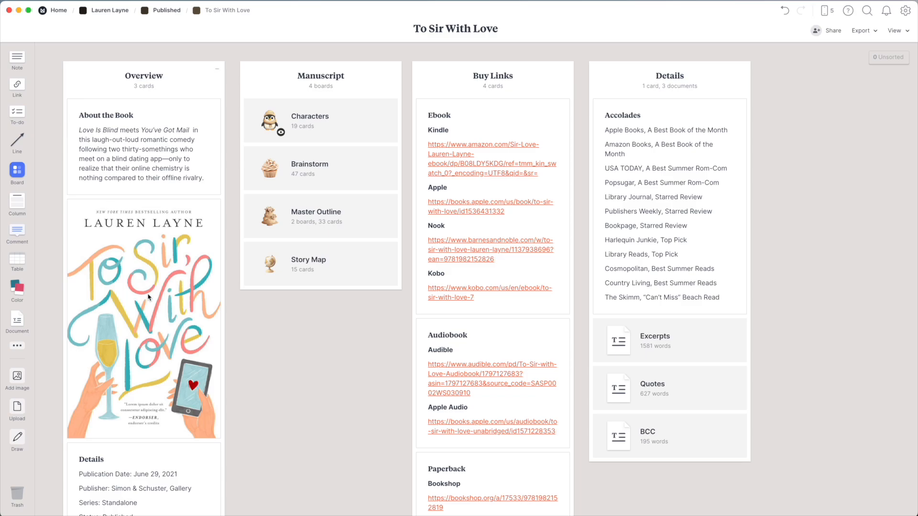
mouse_move(252, 361)
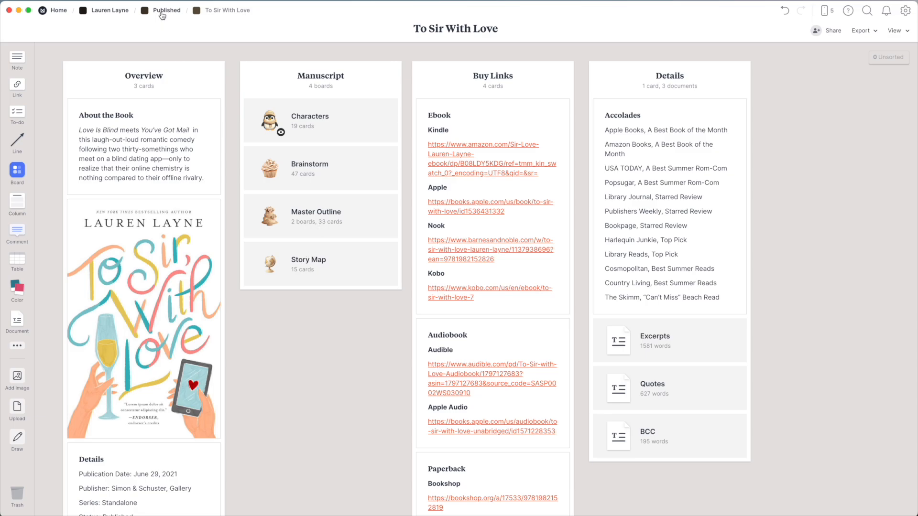
Step: Use the 'Published' breadcrumb to return to the book series board
click(166, 10)
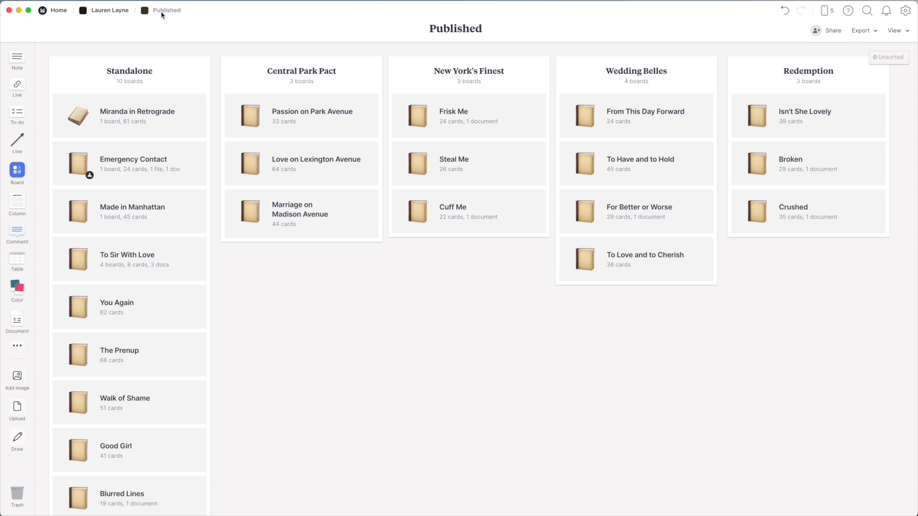
mouse_move(106, 18)
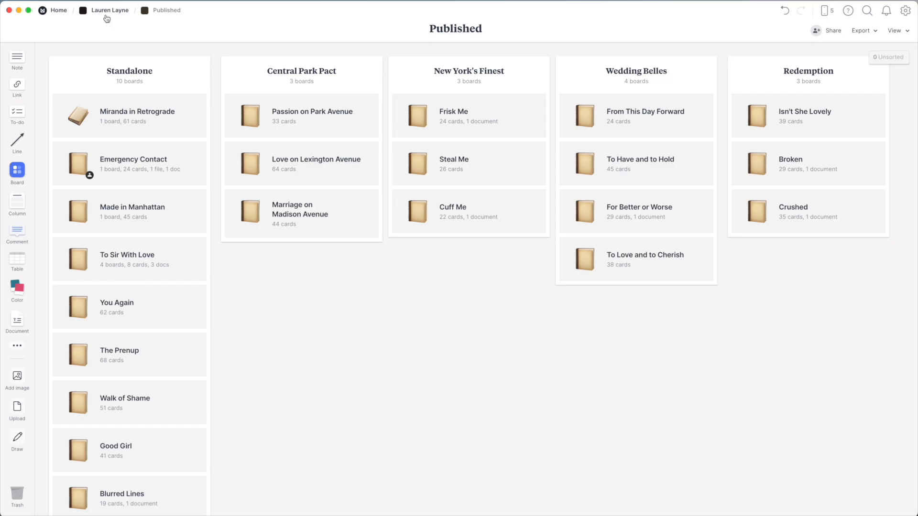
Step: Use the 'Lauren Layne' breadcrumb to go up one level from Published
click(107, 10)
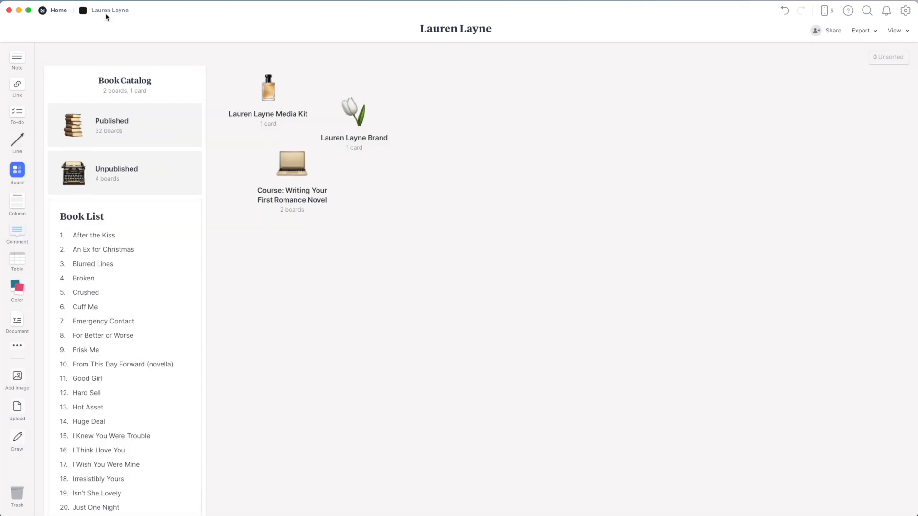
mouse_move(152, 310)
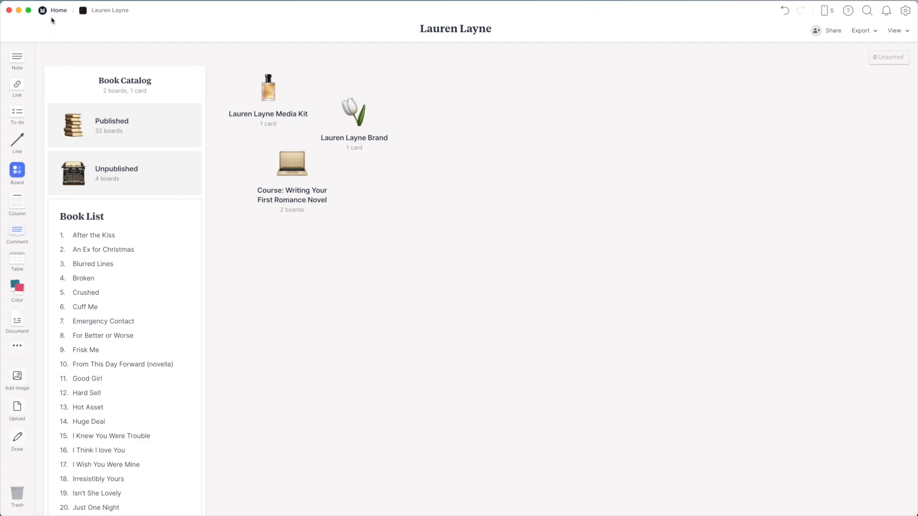
Step: Use the 'Home' breadcrumb to reach the Dashboard, Glow-Up, Areas and Tutorials columns
click(58, 10)
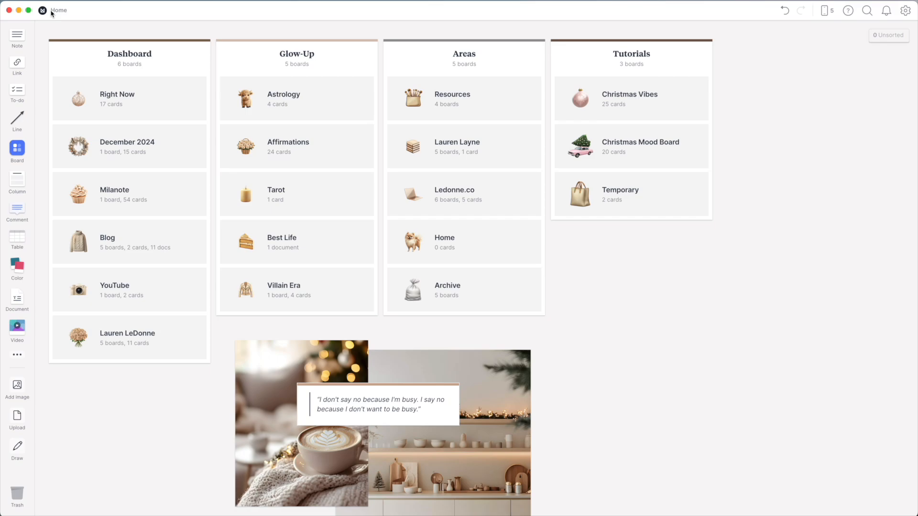
mouse_move(115, 194)
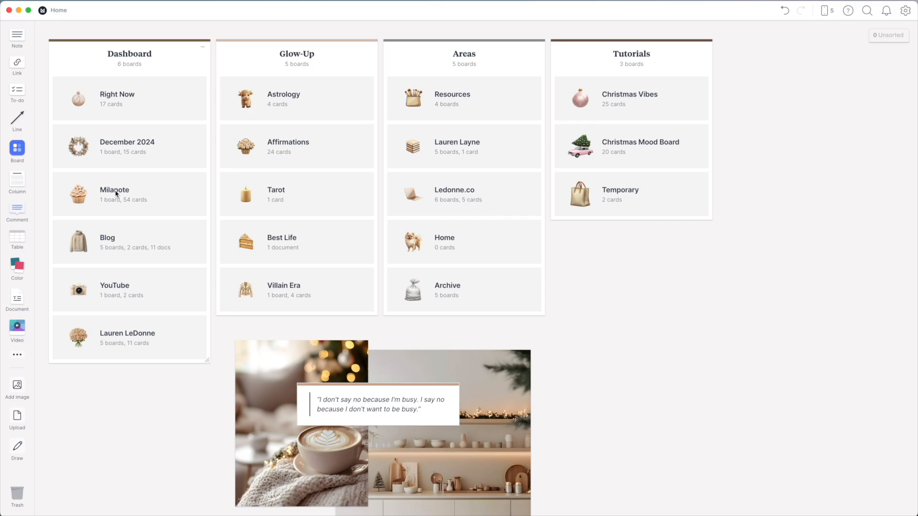
mouse_move(263, 374)
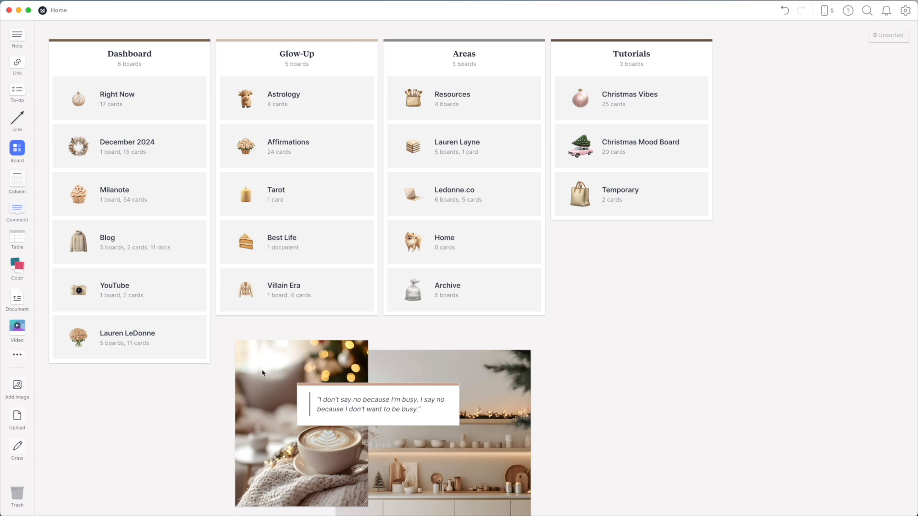
mouse_move(339, 429)
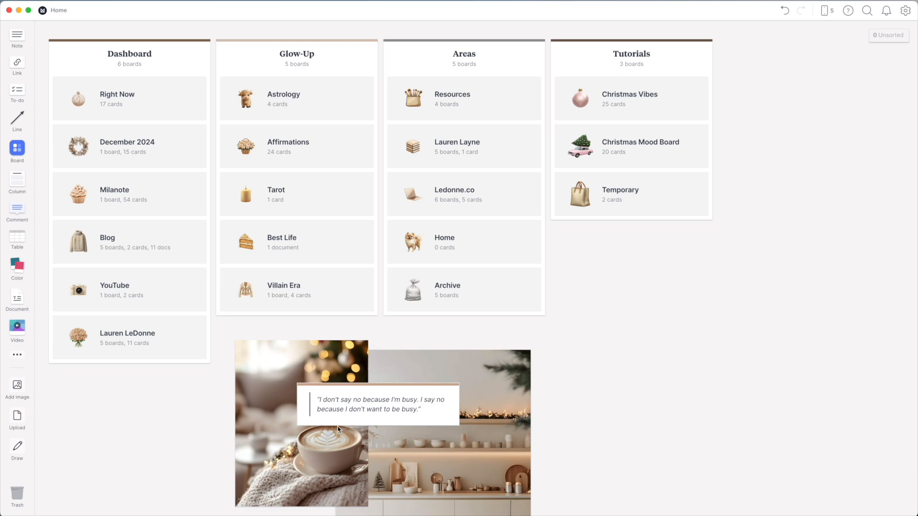